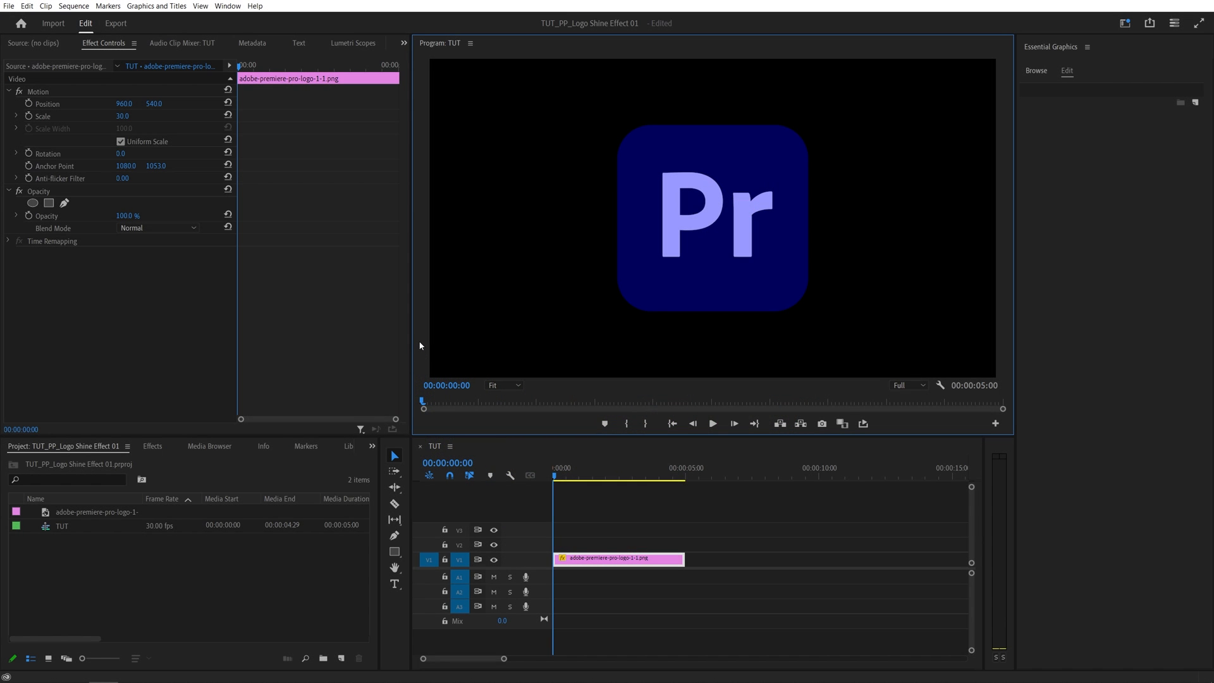
mouse_move(214, 516)
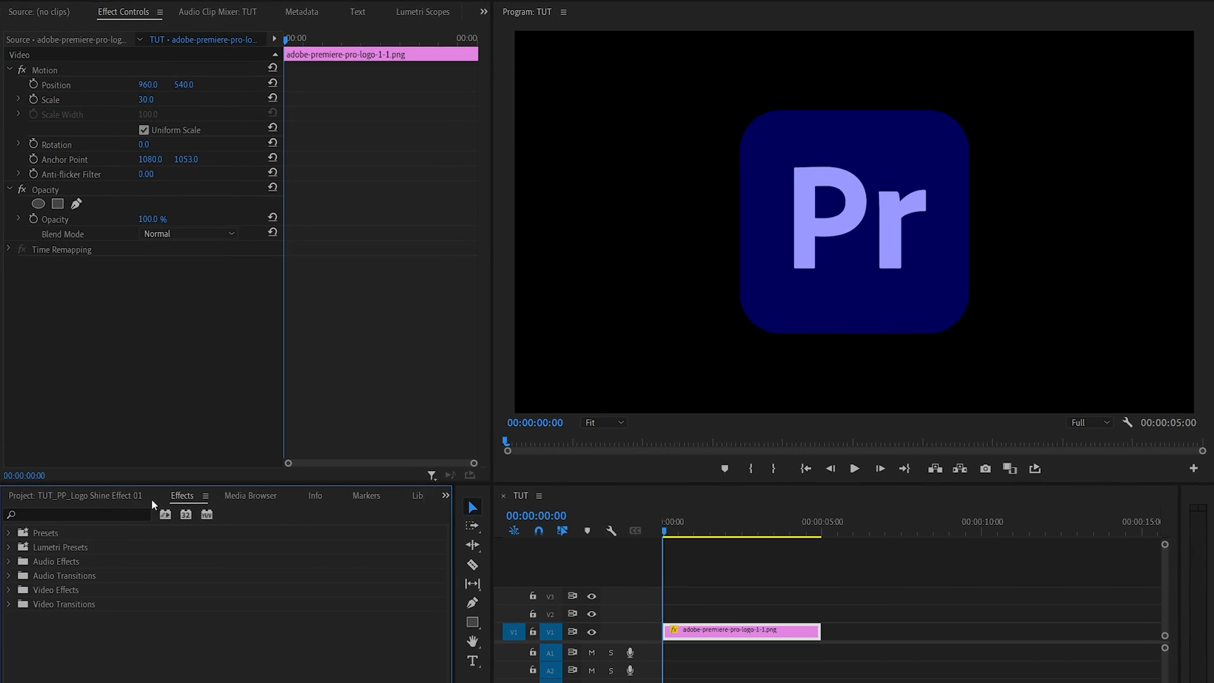
Search for 'lighting ef' and apply Lighting Effects to the logo clip
text(lighting ef)
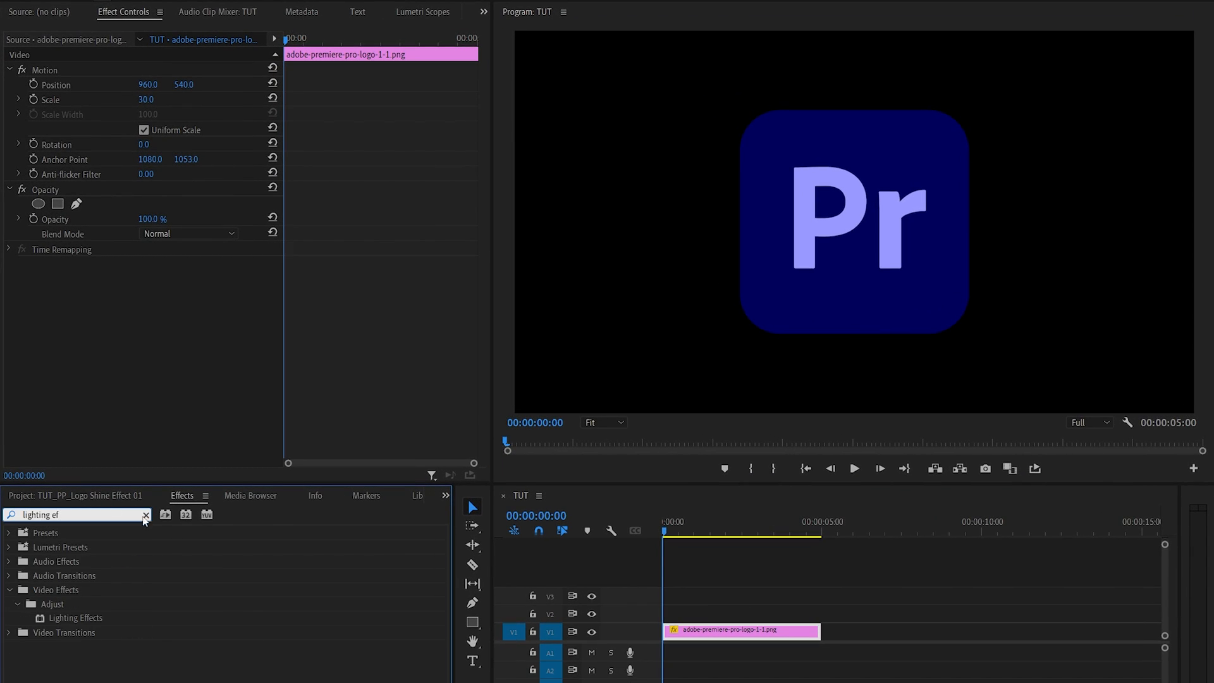
double_click(68, 618)
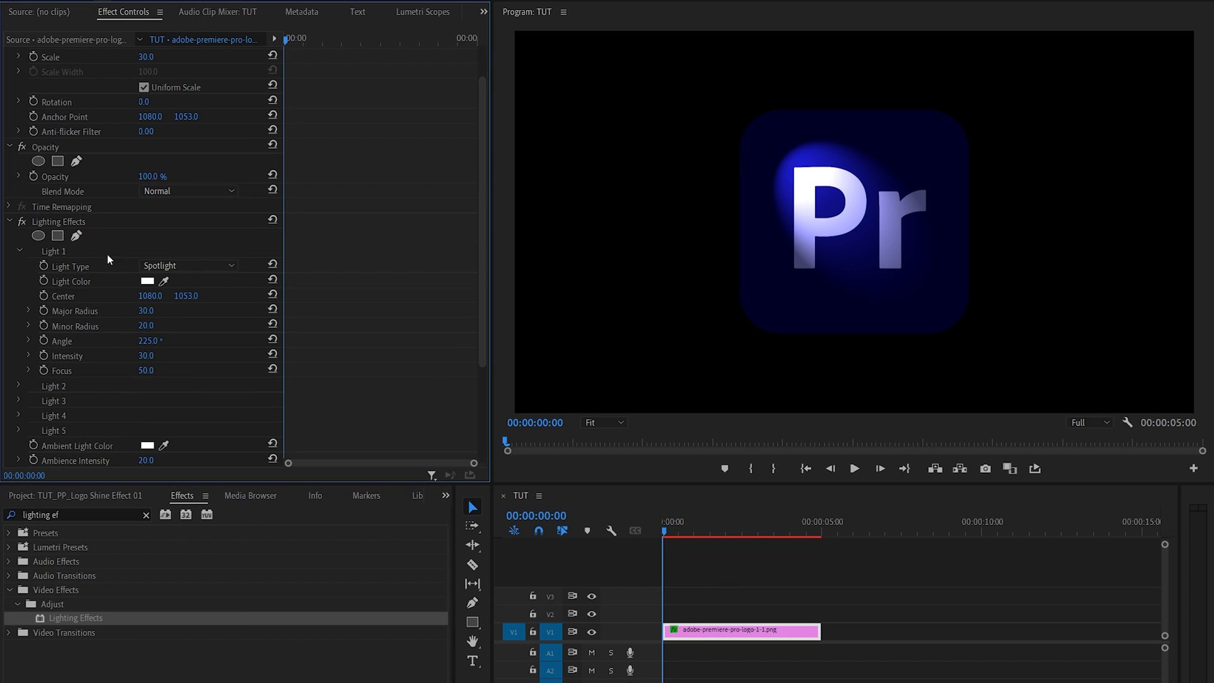
Set the light type to Directional and begin a free-drawn bezier mask
click(188, 265)
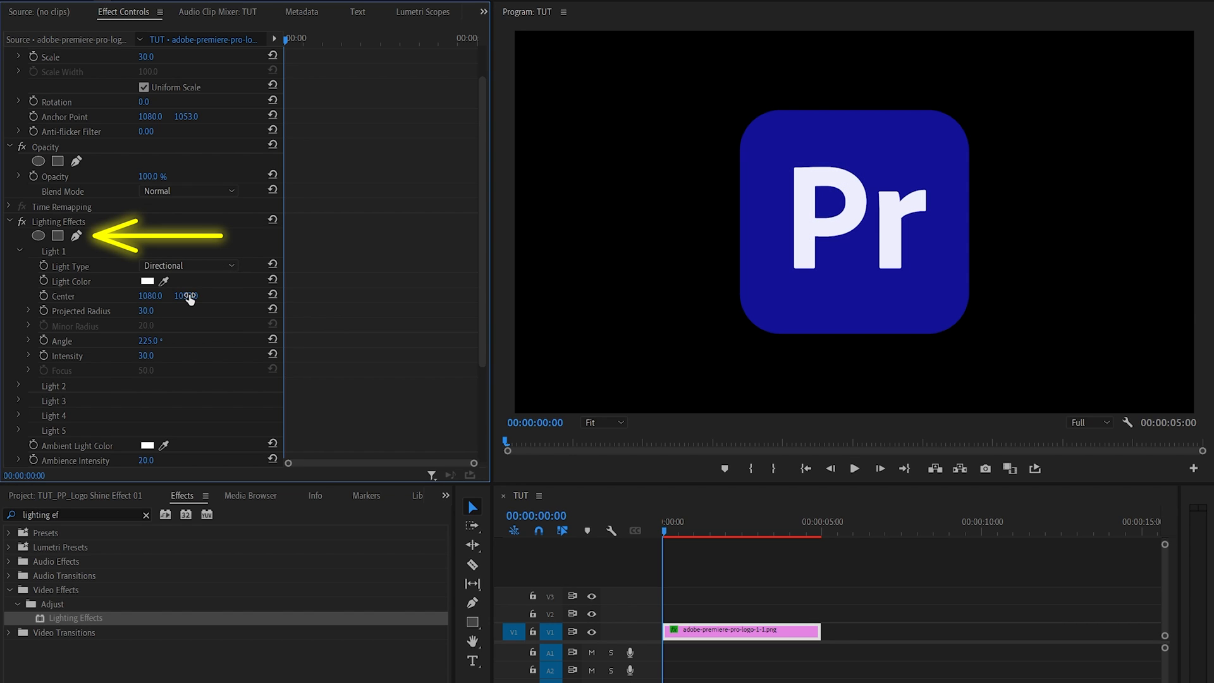
mouse_move(75, 235)
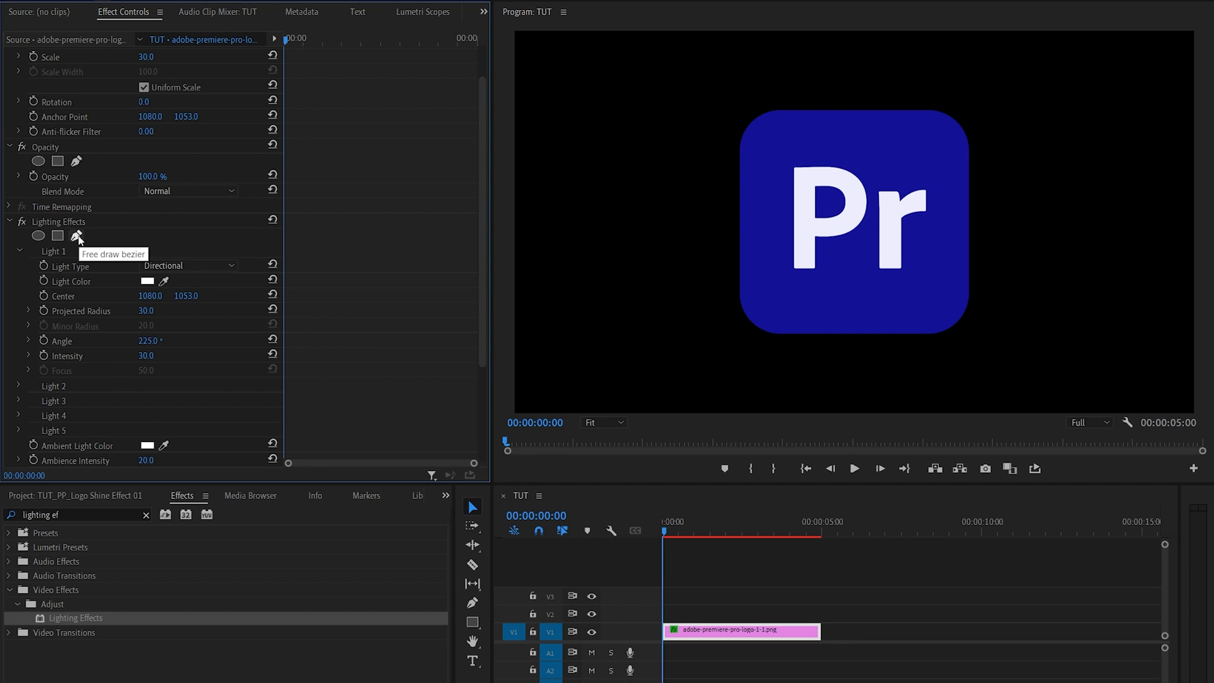
click(76, 235)
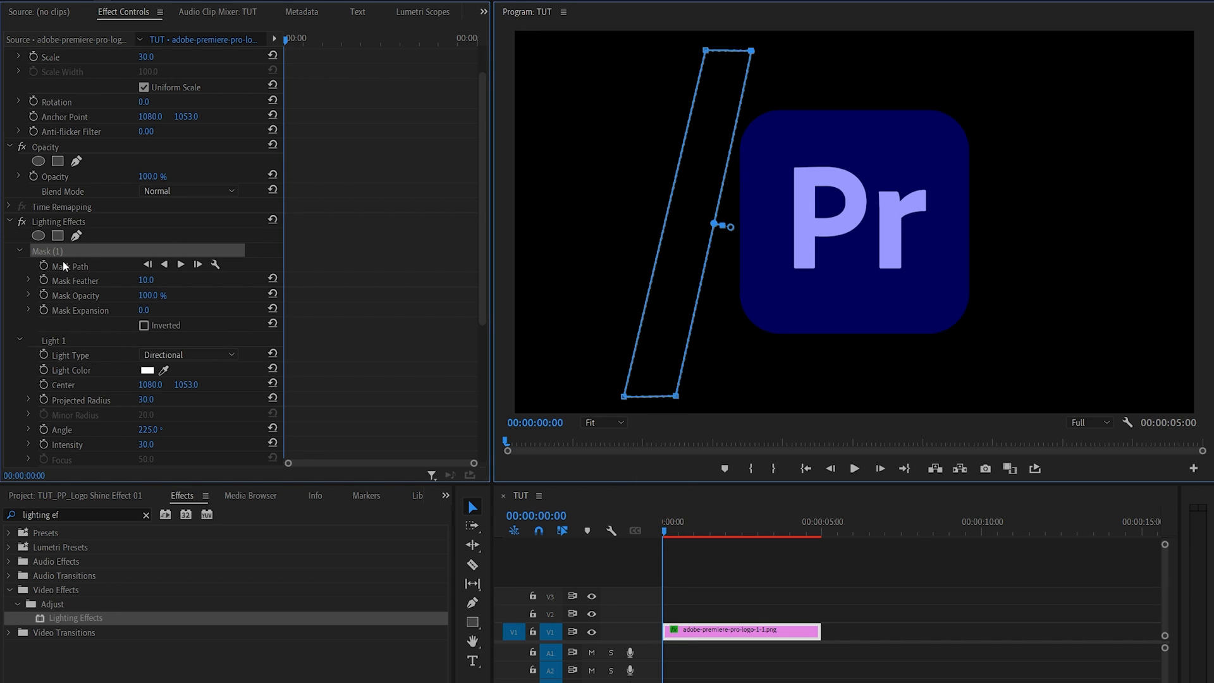
mouse_move(42, 267)
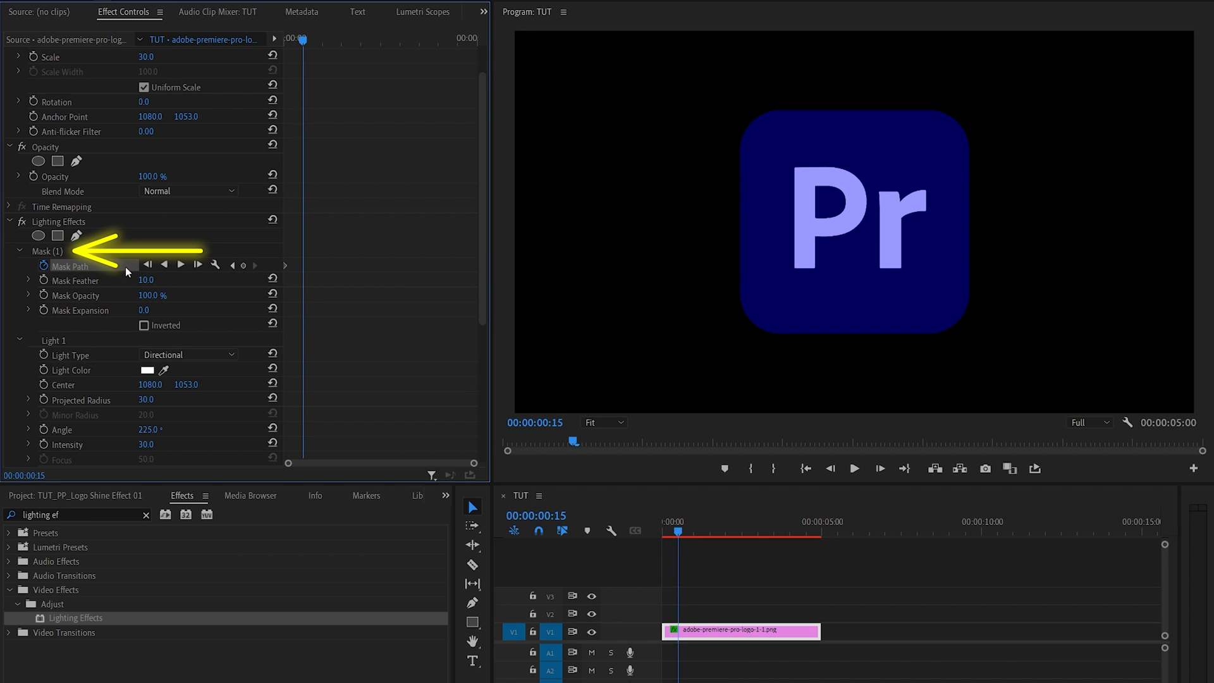
Drag the mask to the logo's right side, then return the playhead to 00:00
click(69, 266)
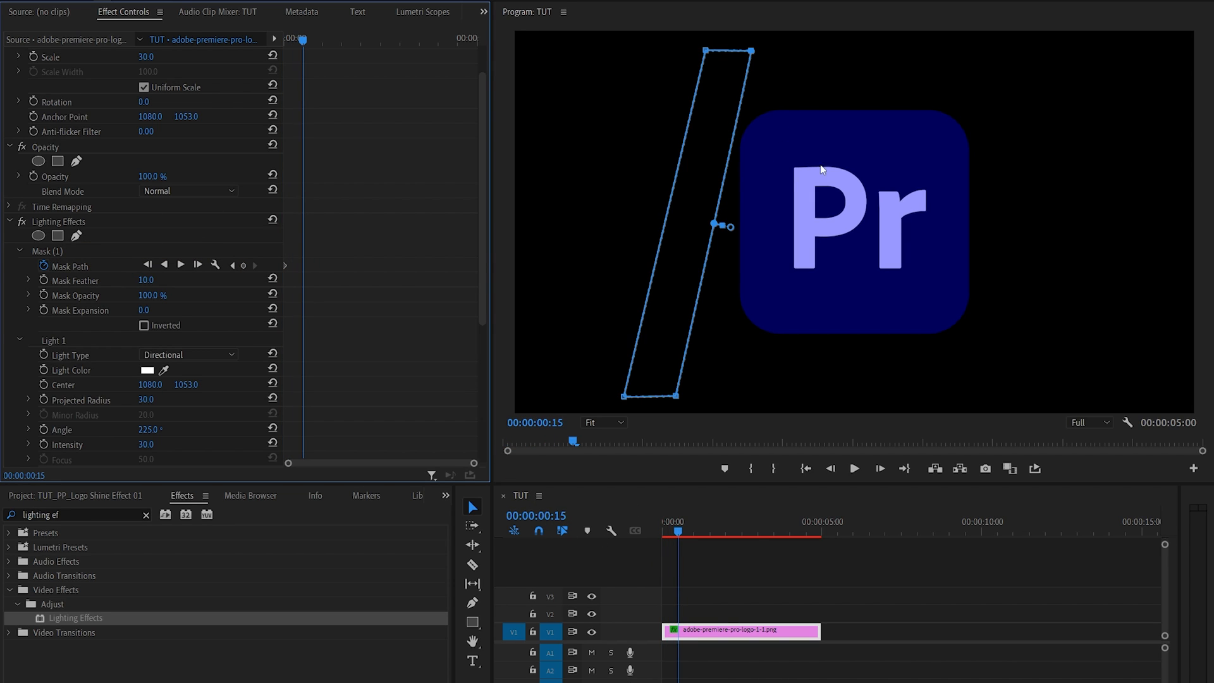
drag(713, 225, 999, 225)
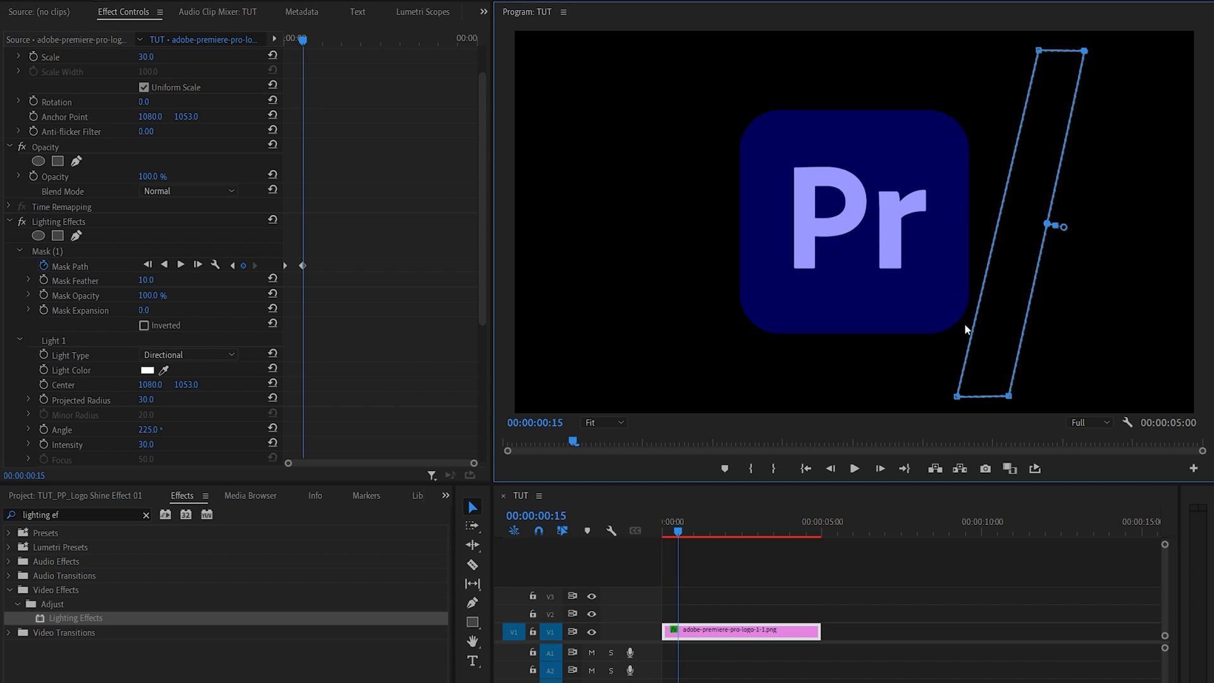
click(662, 529)
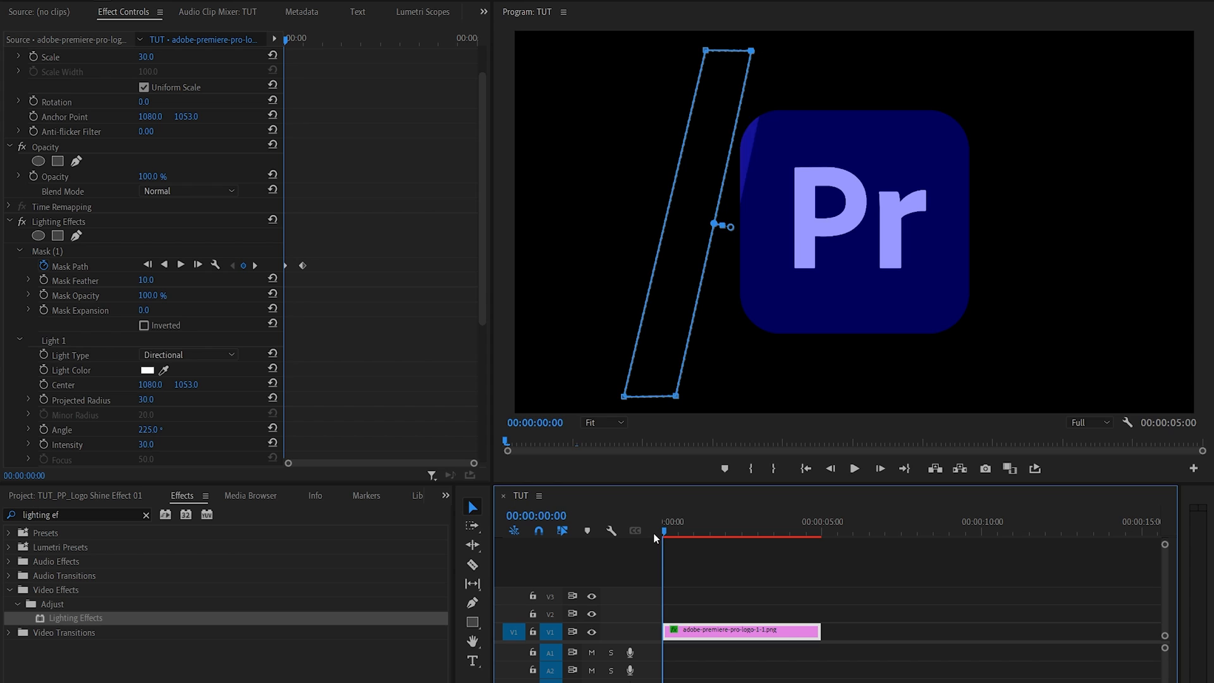
Move the playhead to frame 00:00:00:07 to preview the diagonal shine
click(675, 532)
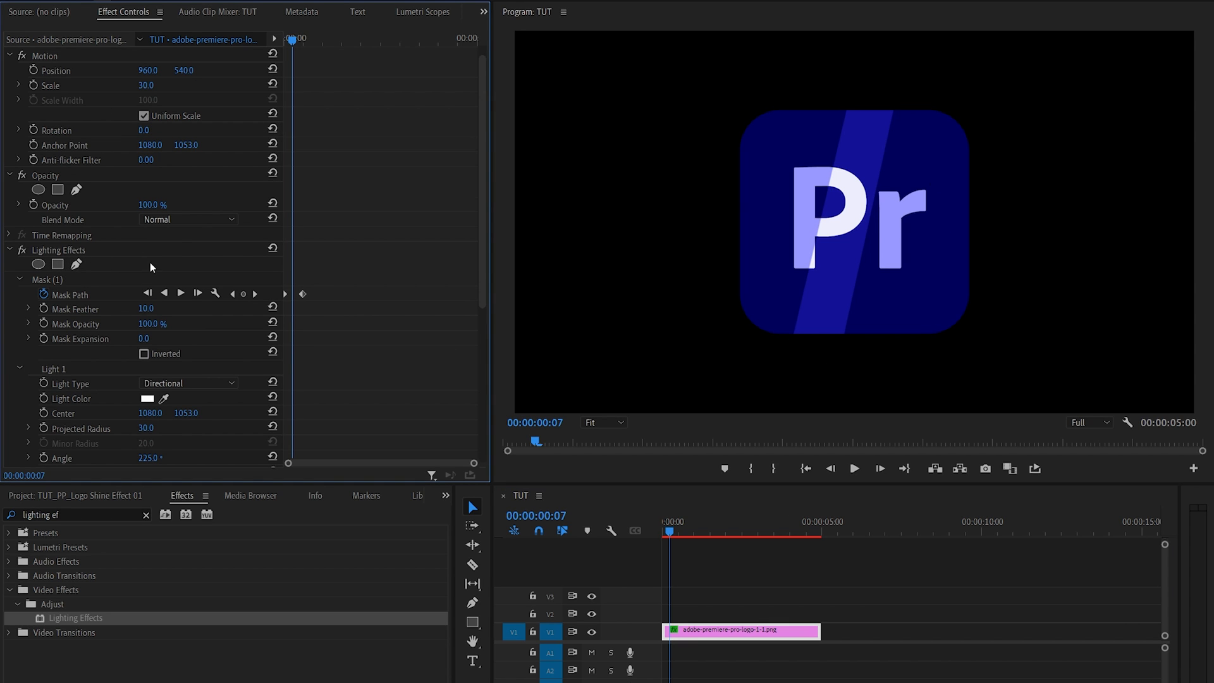
Edit the Light 1 Intensity value to set it to 100
scroll(down, 3)
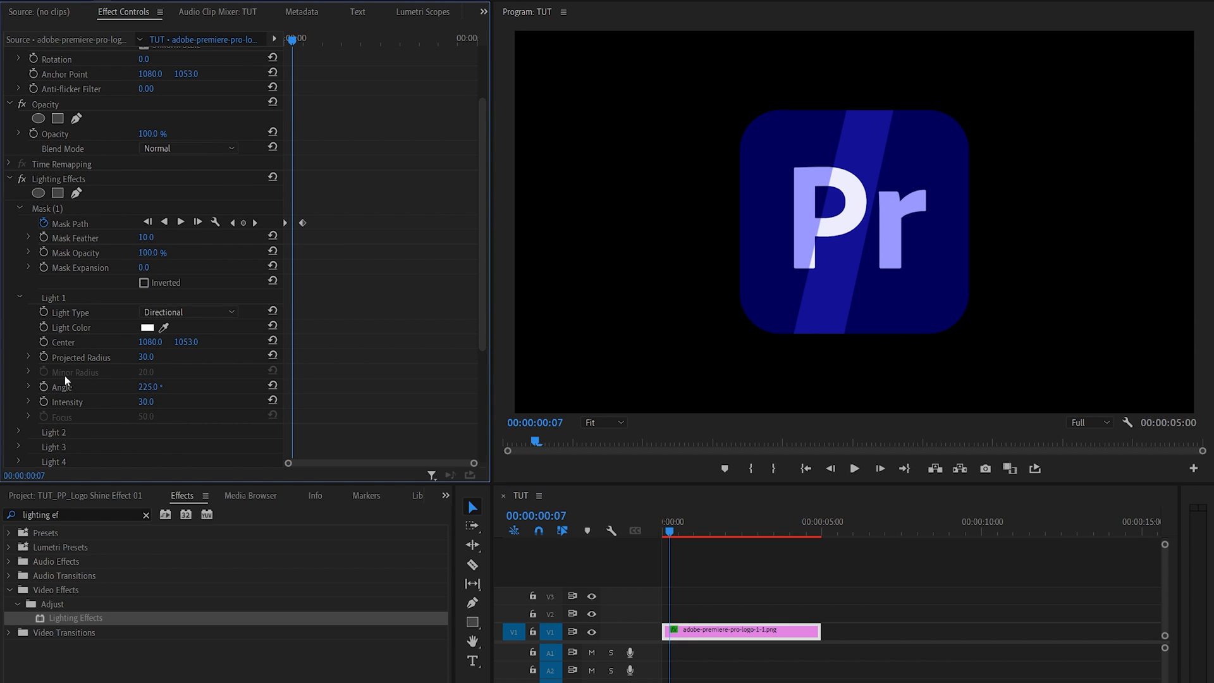
double_click(146, 402)
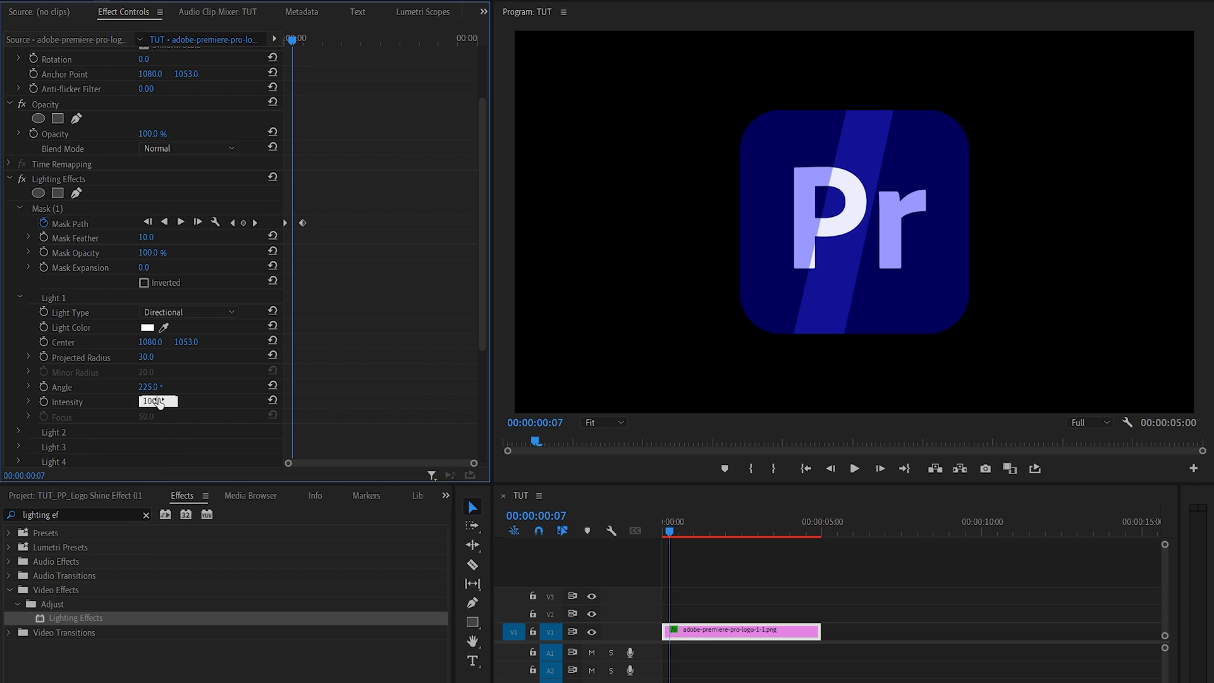